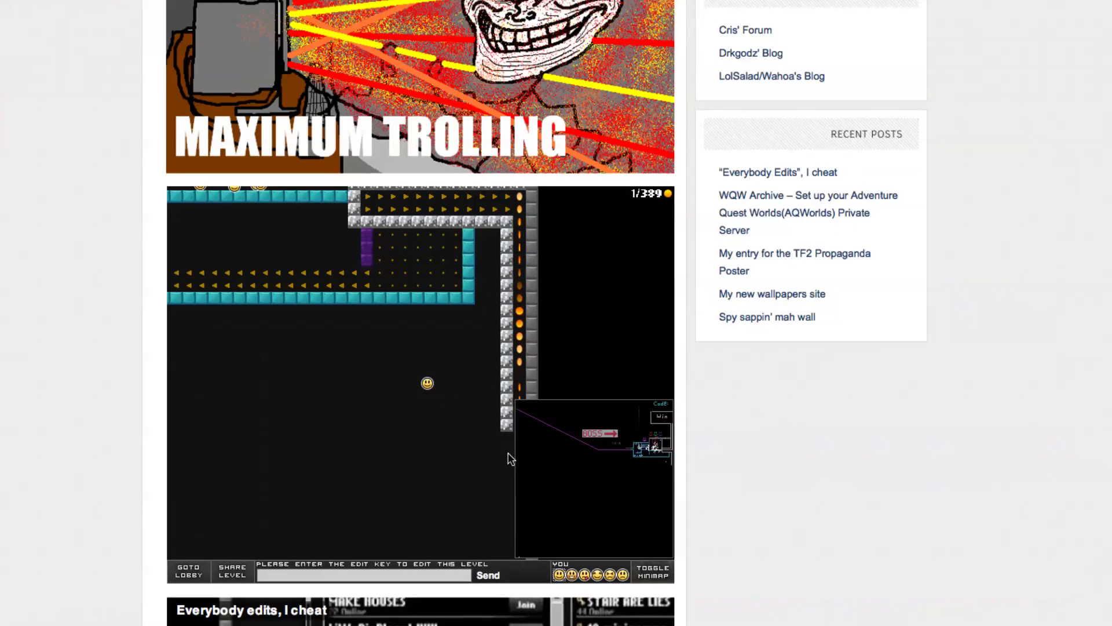
- Scroll the game page down toward the address with &sp=noclip appended
{"action": "scroll", "scroll_direction": "down", "scroll_amount": 3}
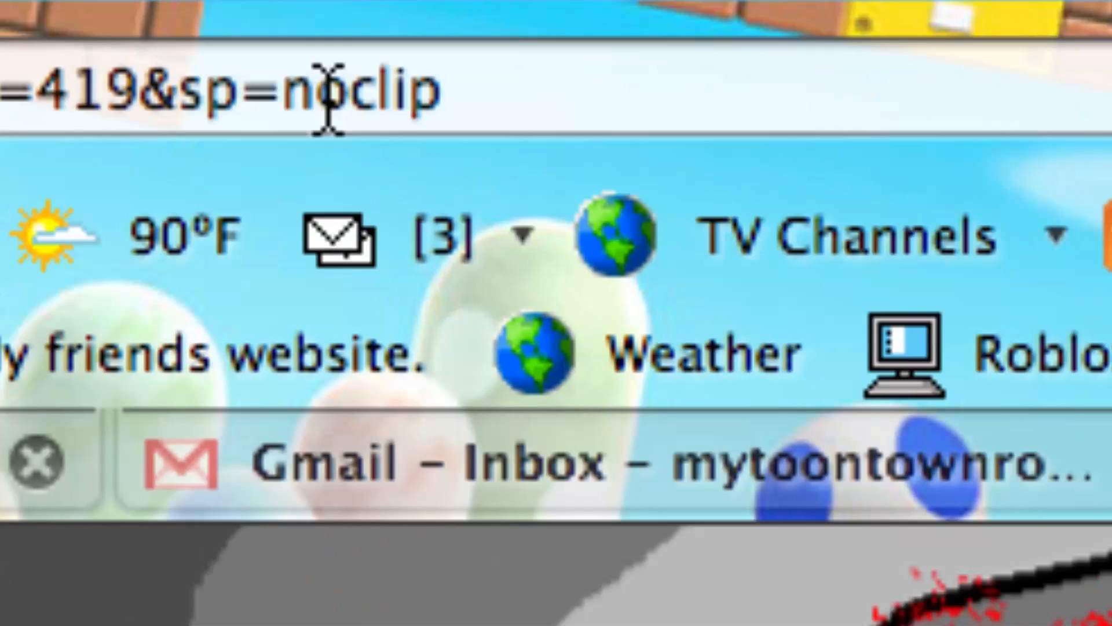
- Highlight the &sp=noclip parameter at the end of the game URL
{"action": "right_click", "coordinate": [327, 93]}
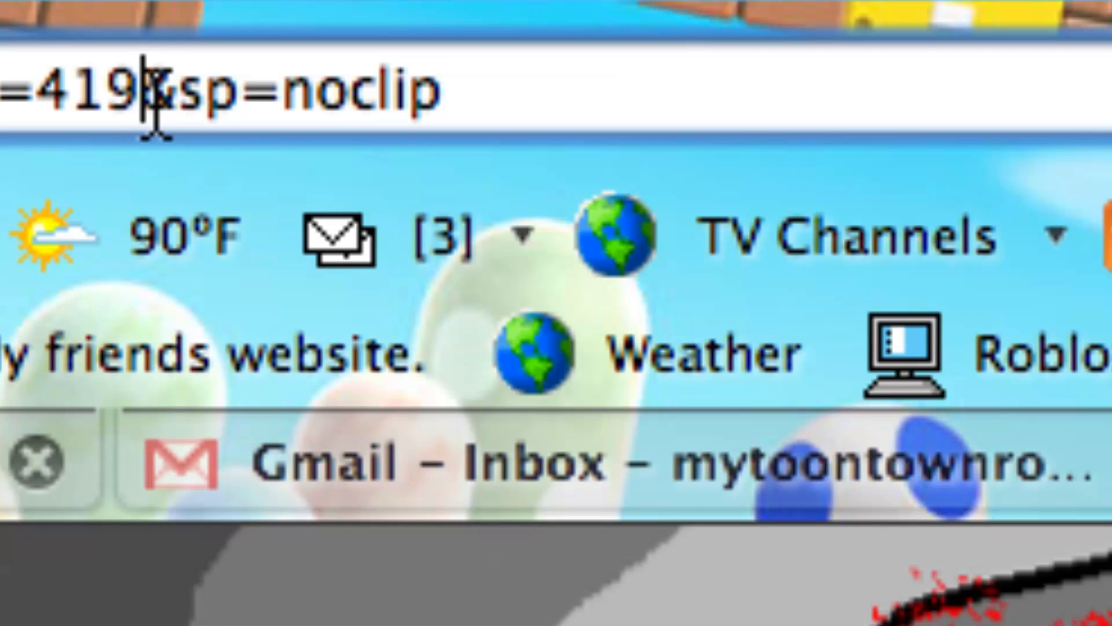
{"action": "left_click_drag", "start_coordinate": [153, 93], "coordinate": [291, 92]}
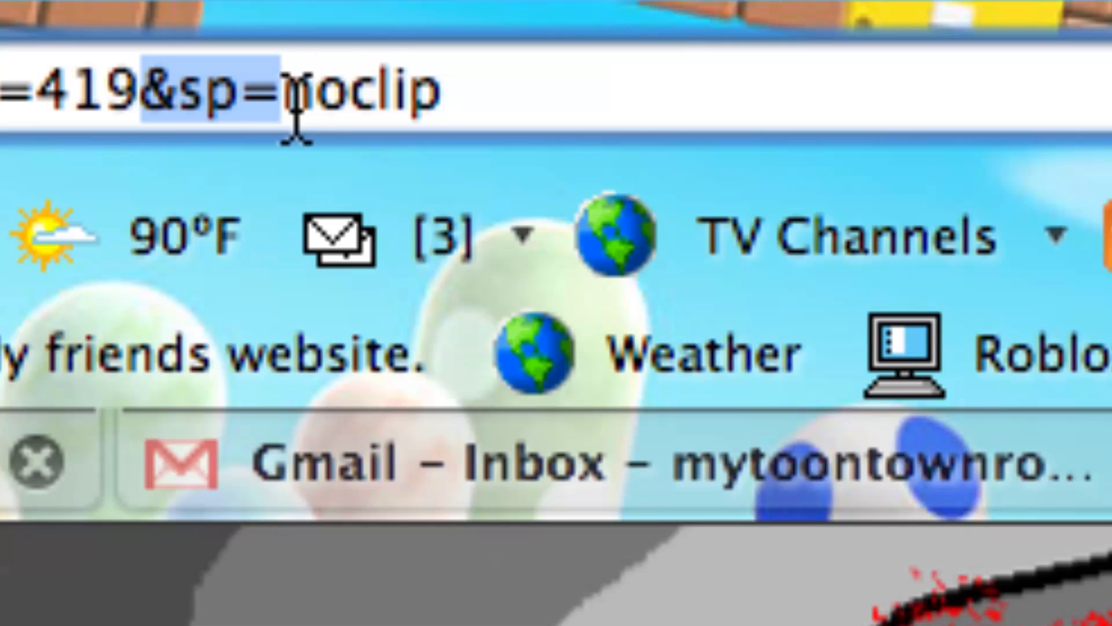
{"action": "mouse_move", "coordinate": [404, 263]}
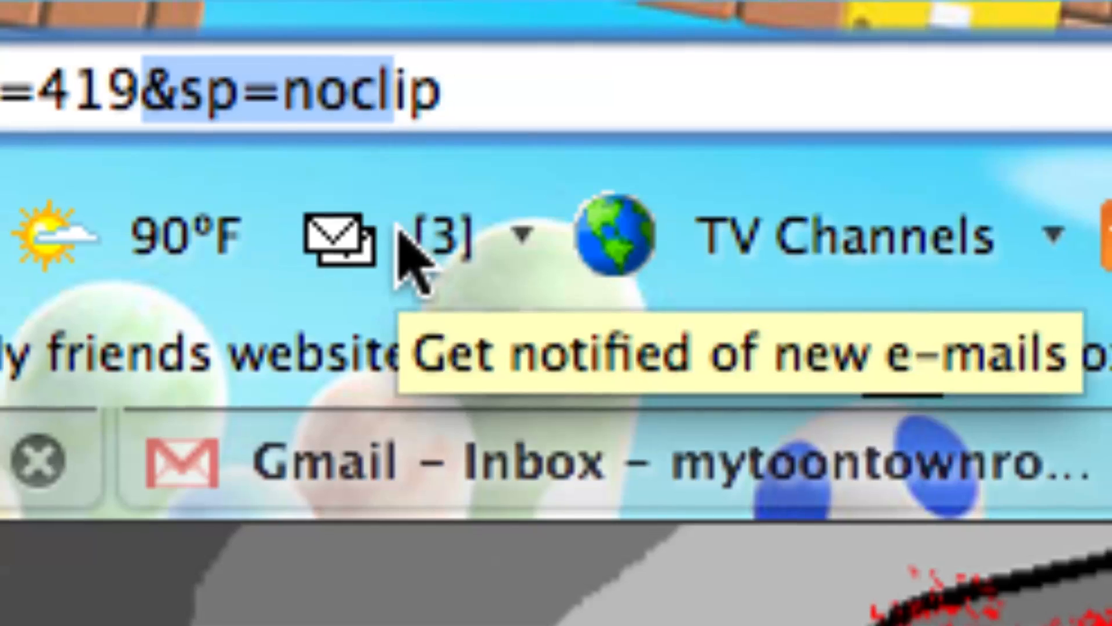